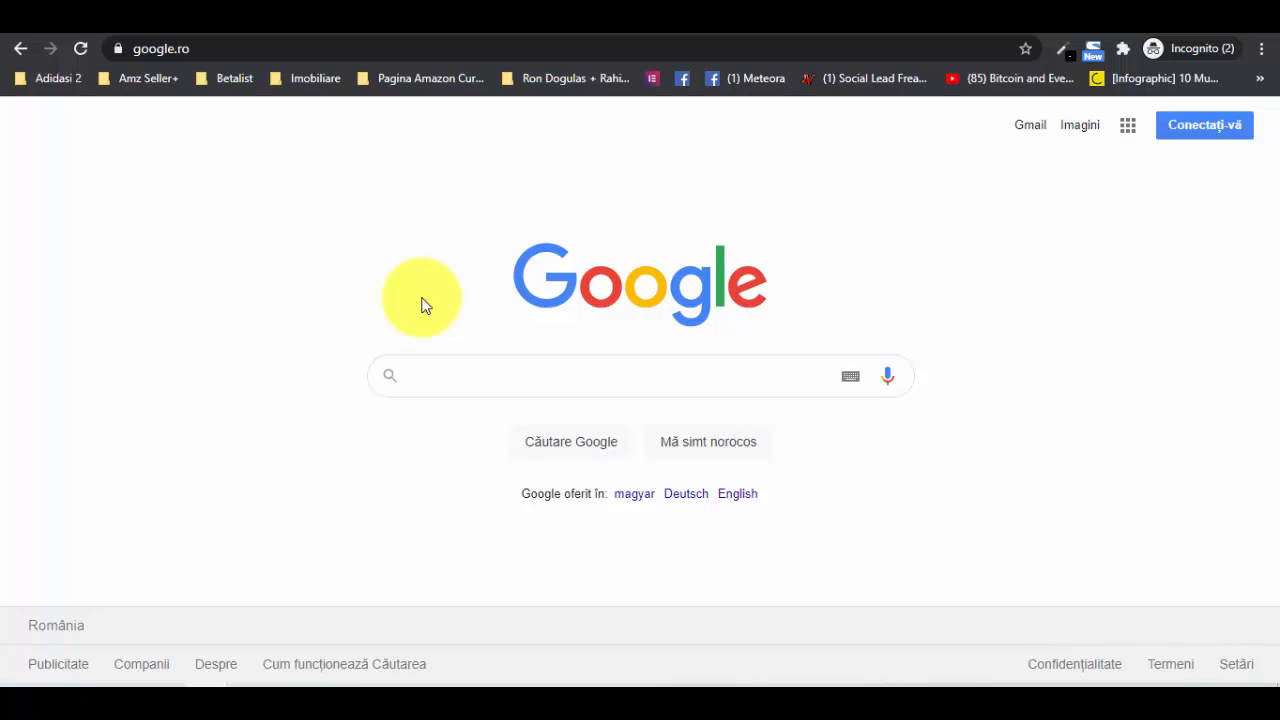
- Search Google for 'groove funnels' and scroll to the GrooveFunnels Official Site result
{"action": "type", "text": "groovefunnels"}
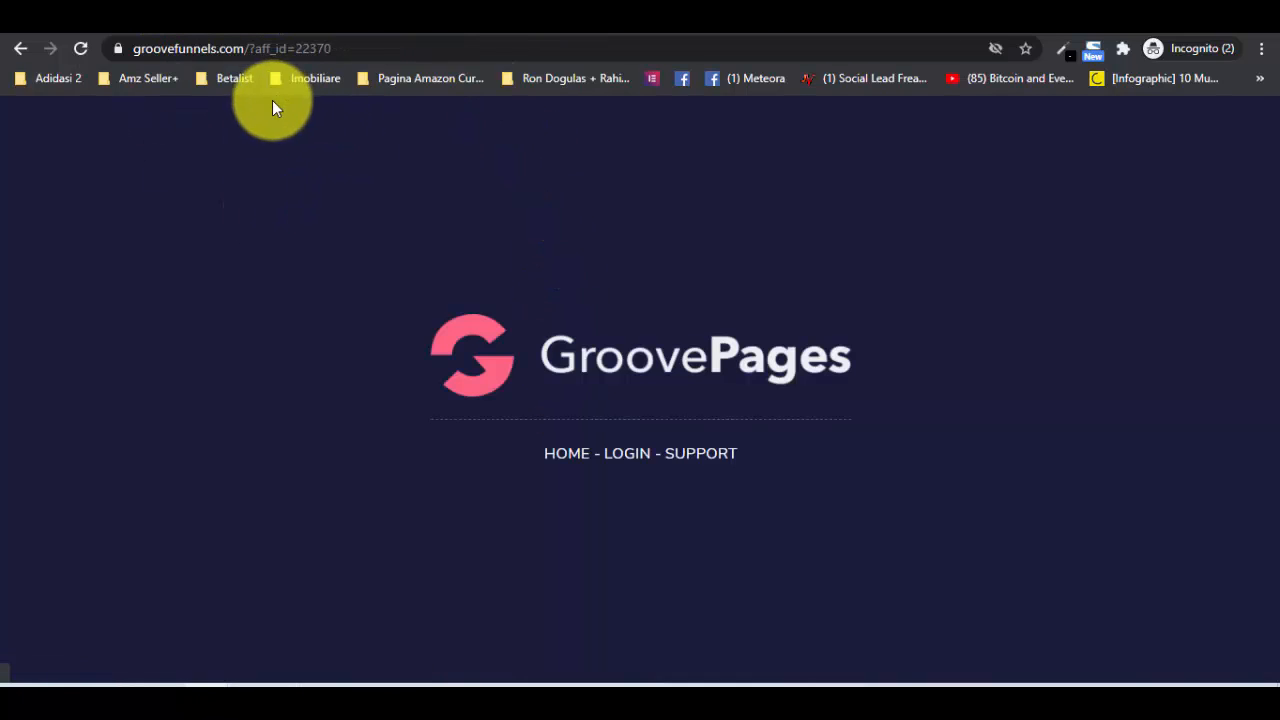
{"action": "left_click", "coordinate": [22, 48]}
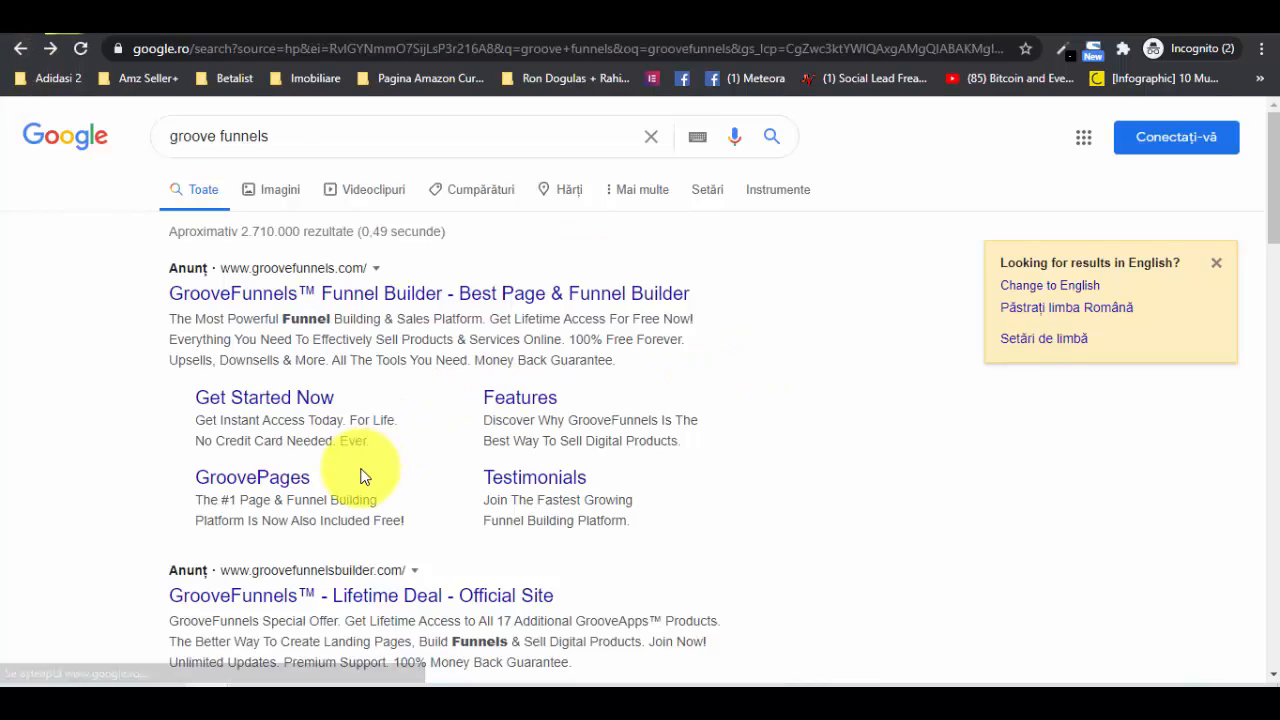
{"action": "scroll", "scroll_direction": "down", "scroll_amount": 3}
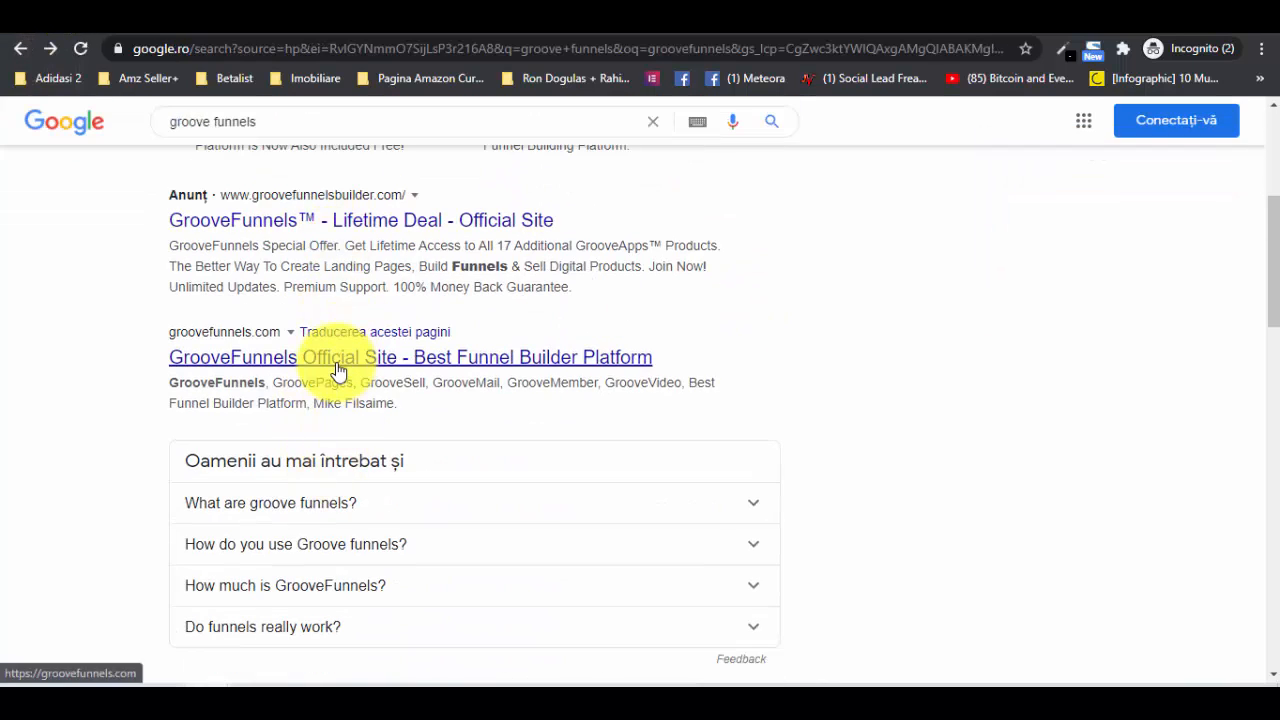
- Open groovefunnels.com from the GrooveFunnels Official Site search result
{"action": "left_click", "coordinate": [410, 357]}
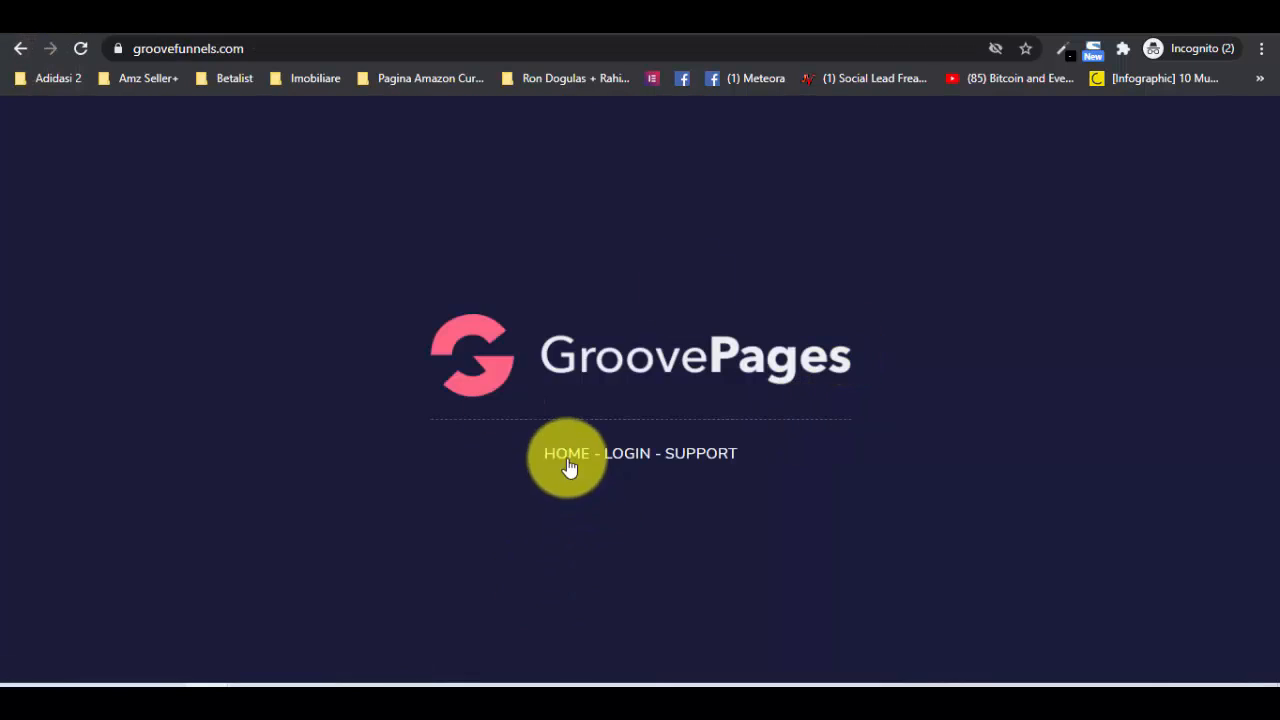
{"action": "mouse_move", "coordinate": [575, 453]}
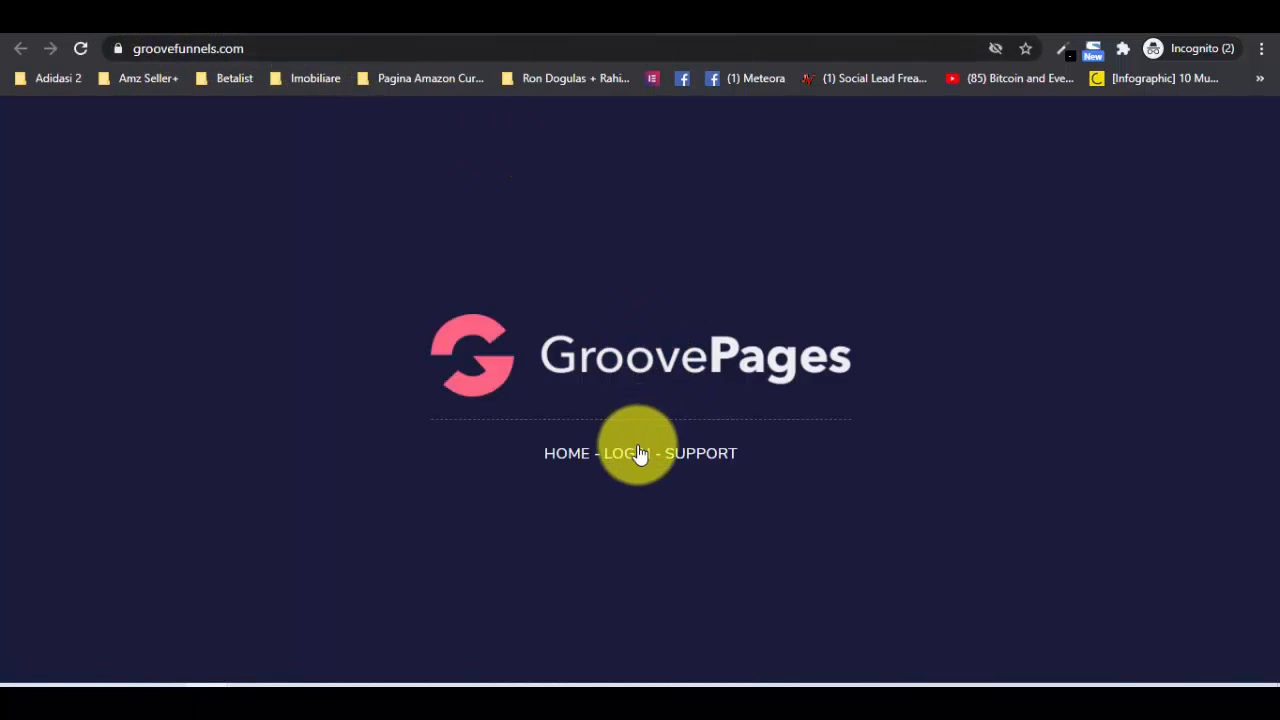
- Go to the GrooveFunnels login page and scroll through its email and password form
{"action": "left_click", "coordinate": [626, 453]}
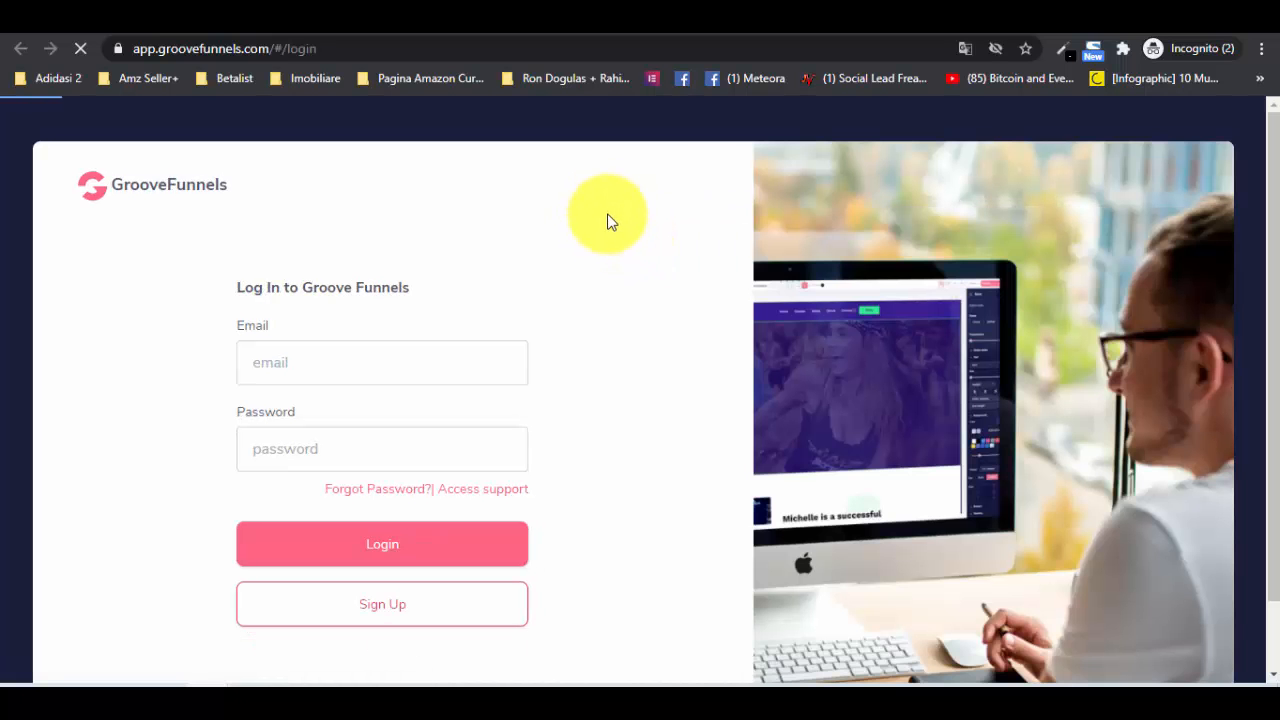
{"action": "scroll", "scroll_direction": "down", "scroll_amount": 3}
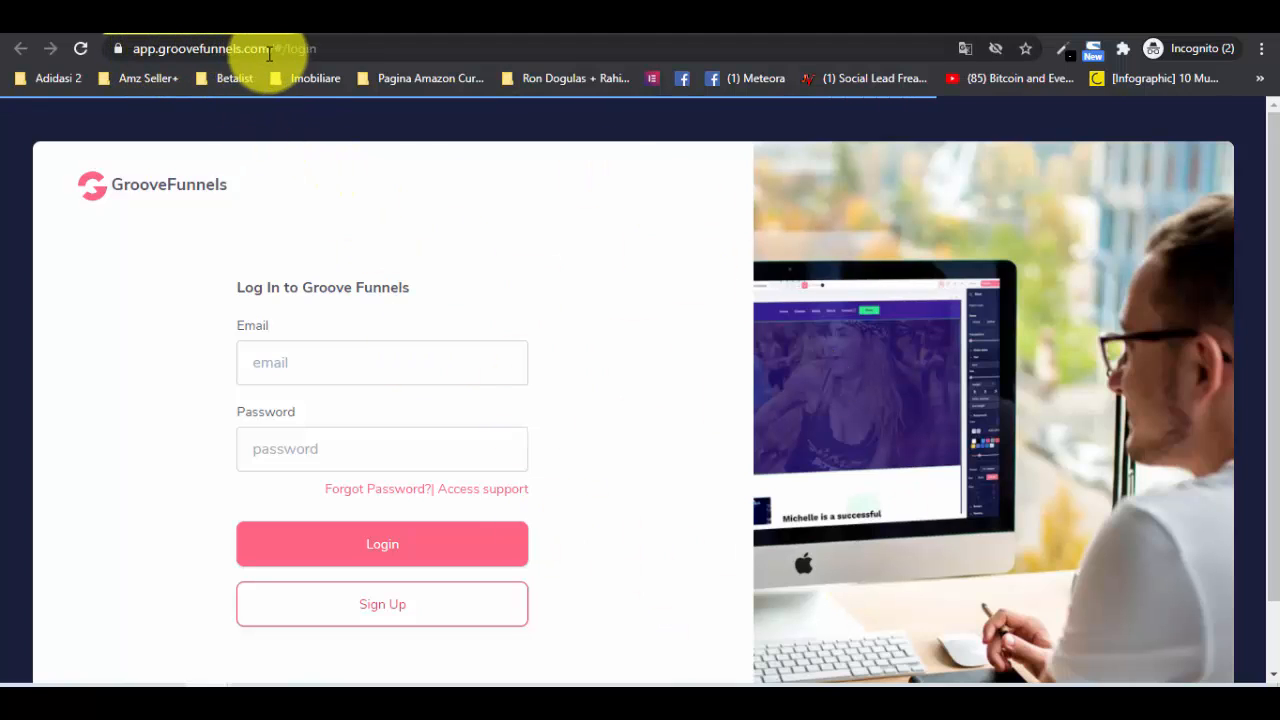
{"action": "scroll", "scroll_direction": "down", "scroll_amount": 3}
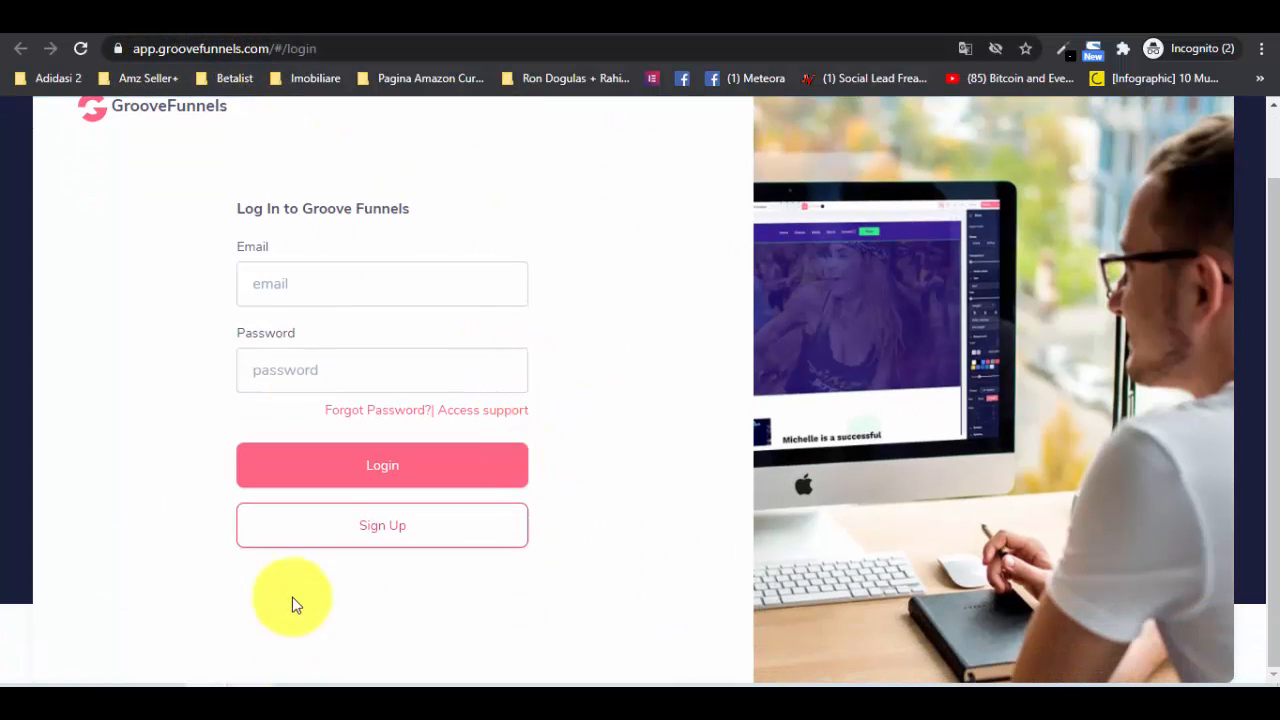
{"action": "mouse_move", "coordinate": [417, 530]}
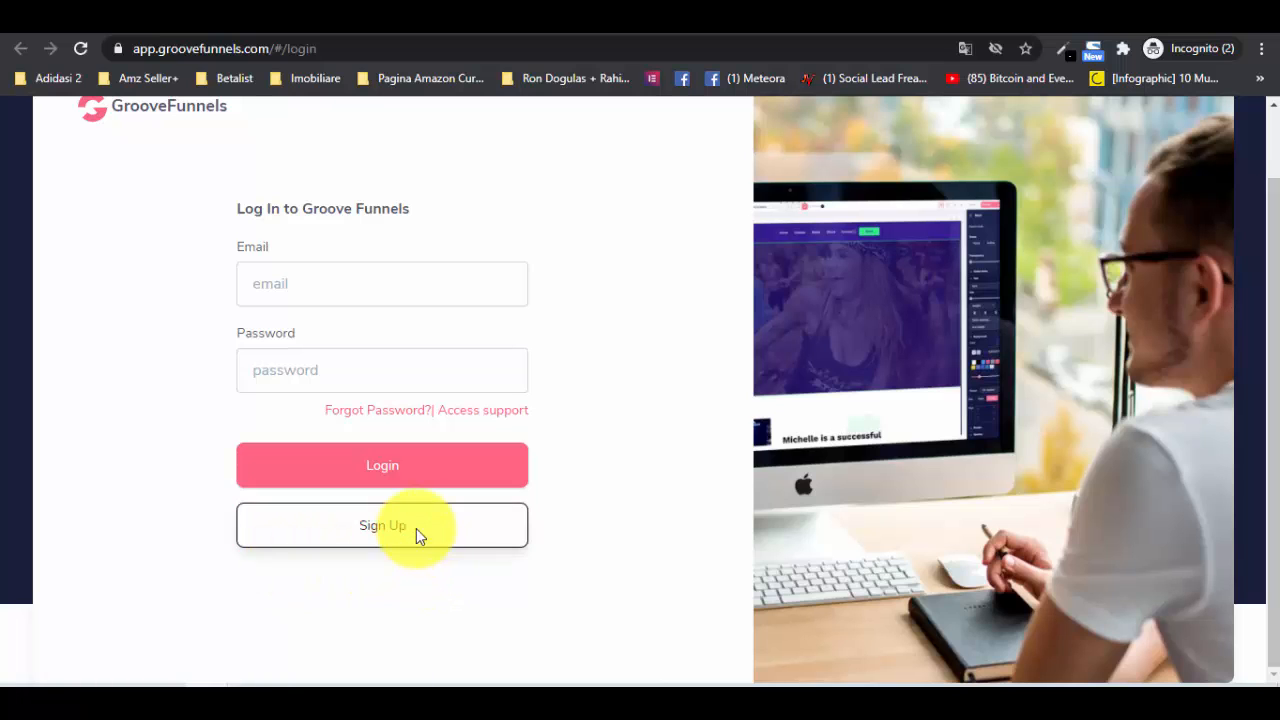
- Open the Sign Up form and scroll to the GrooveFunnels Free $0.00 offer
{"action": "left_click", "coordinate": [382, 525]}
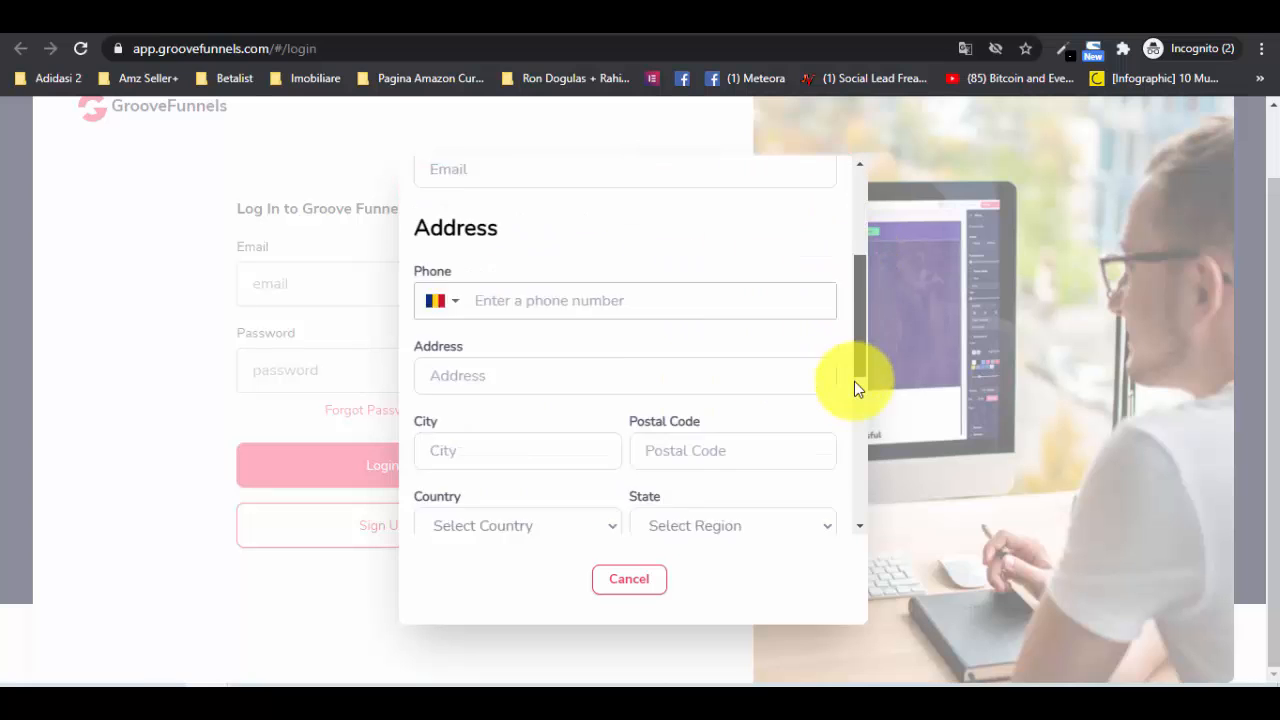
{"action": "scroll", "scroll_direction": "down", "scroll_amount": 3}
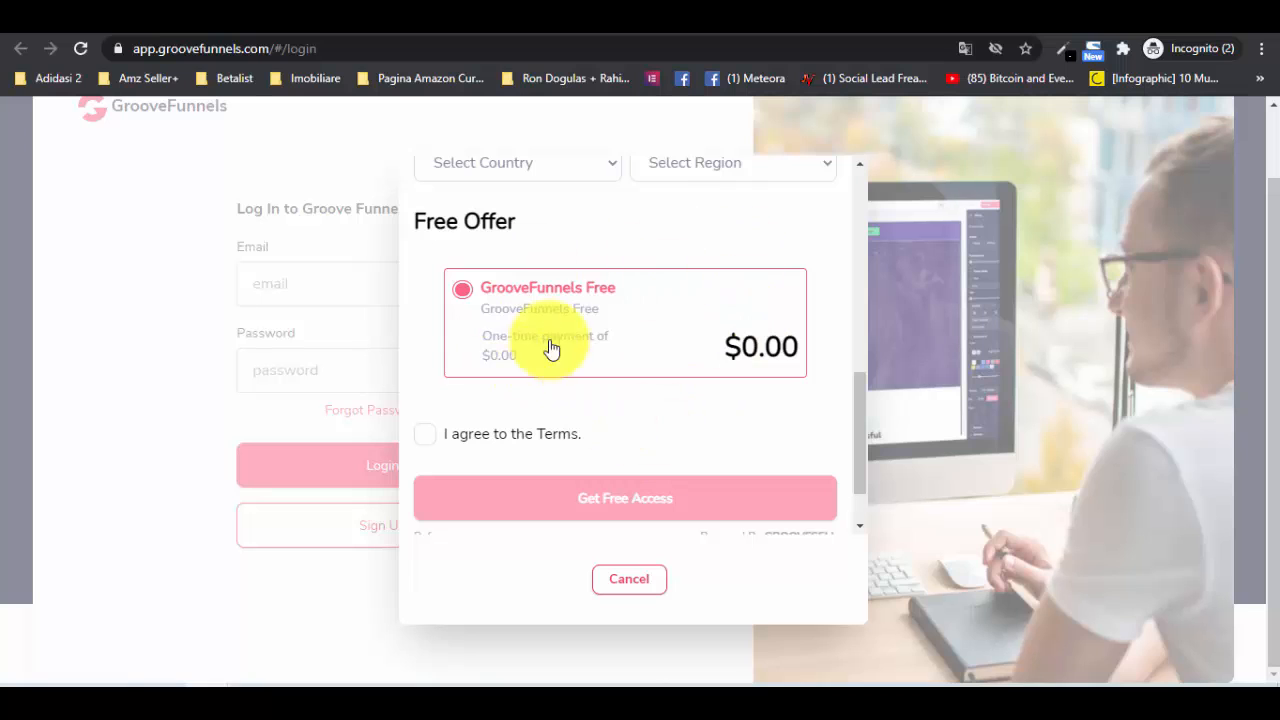
{"action": "mouse_move", "coordinate": [467, 351]}
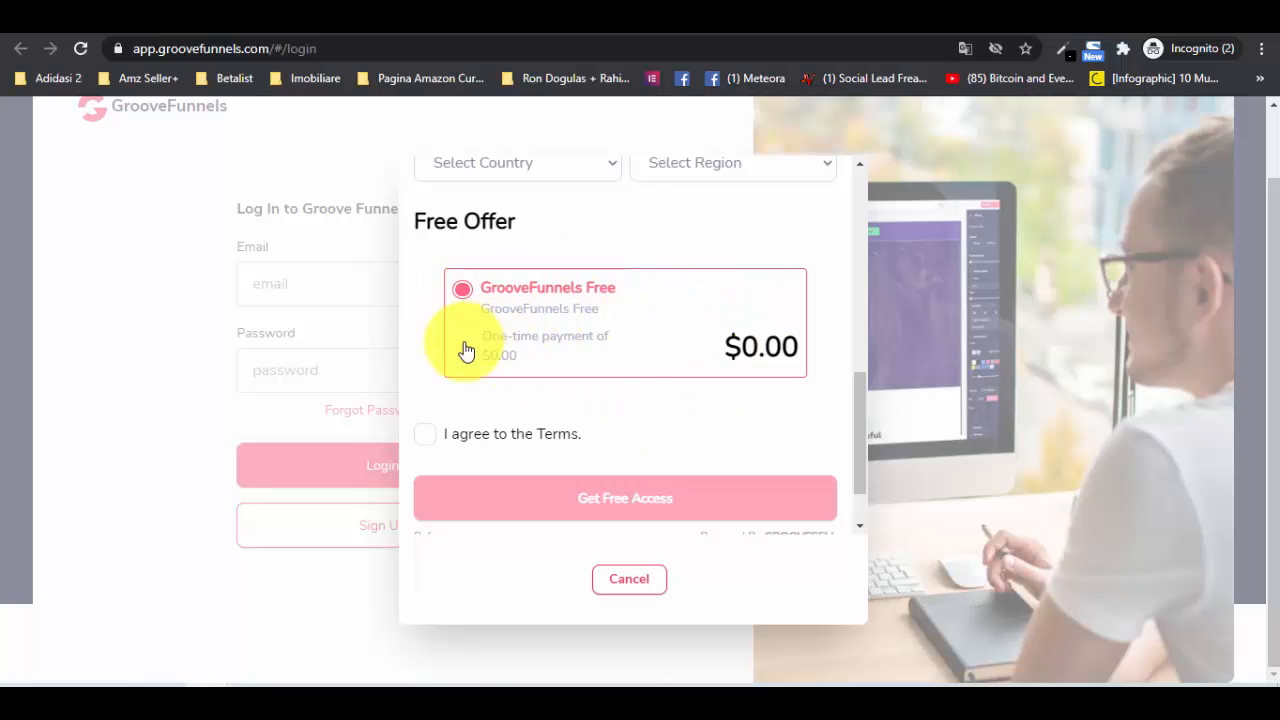